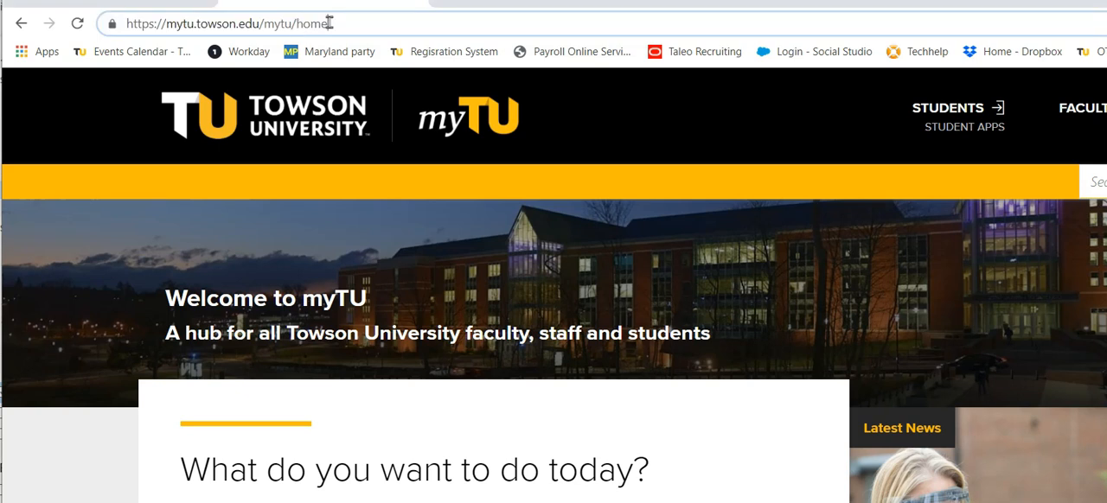
Log in through the myTU Faculty/Staff sign-in to reach the timesheet entry page.
text(myfitnesspal.com)
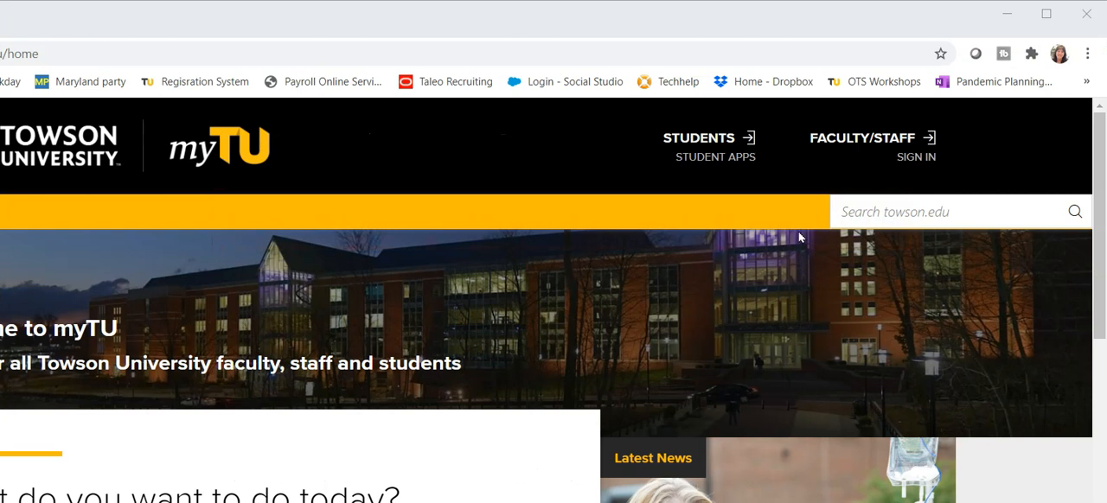
mouse_move(908, 162)
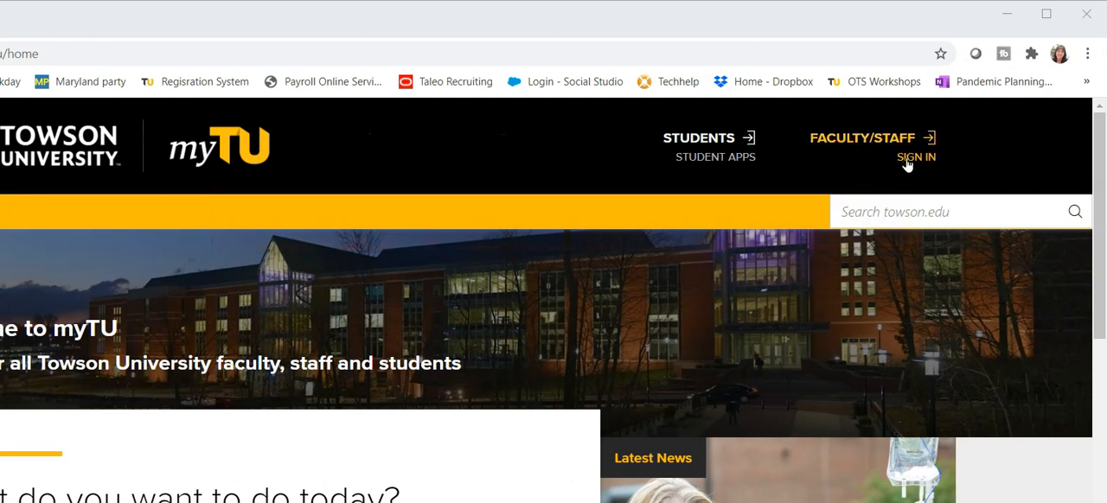
click(915, 157)
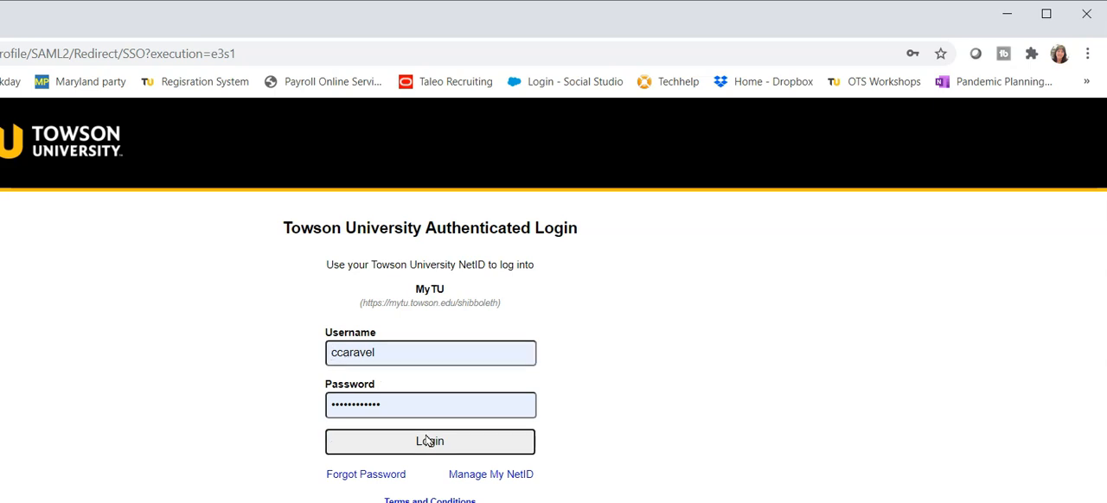
click(430, 441)
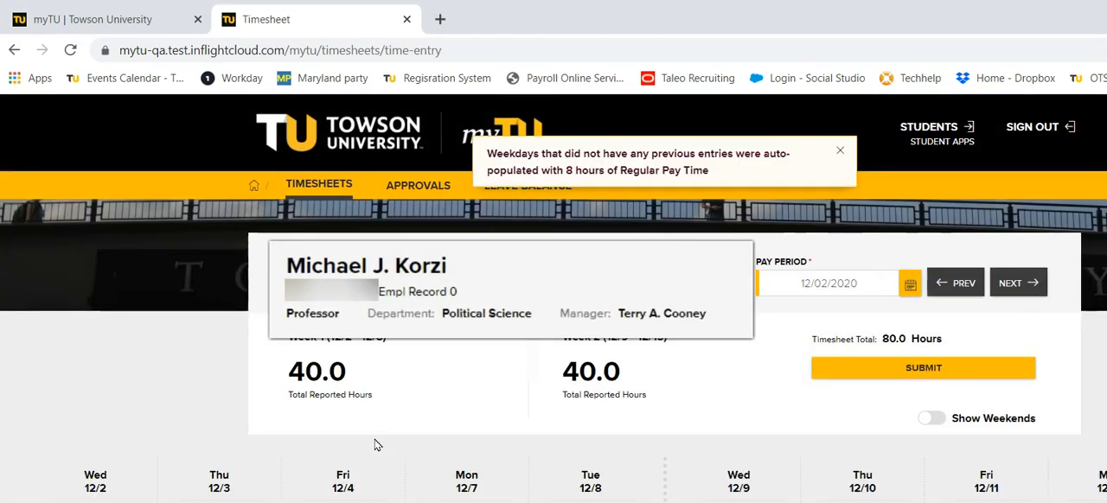
mouse_move(302, 240)
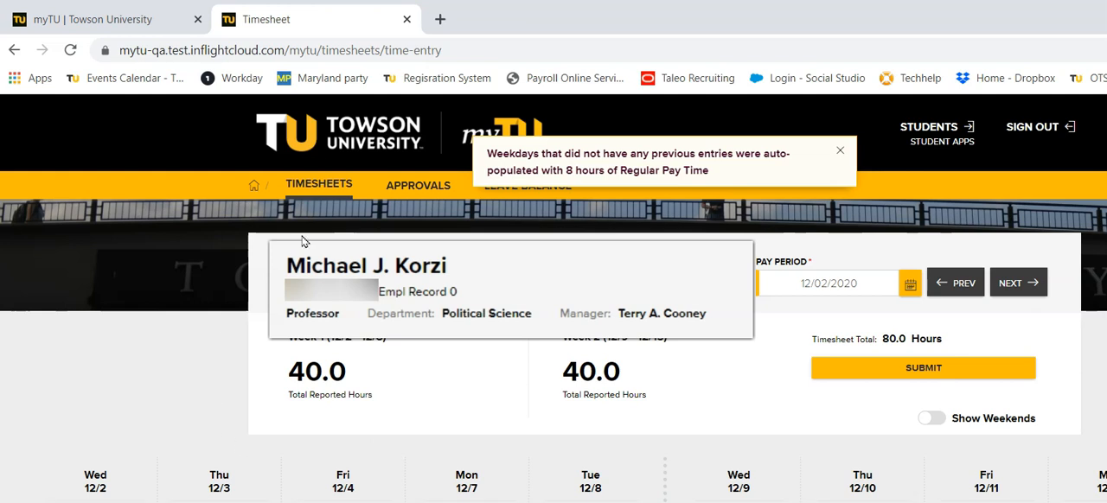
mouse_move(659, 335)
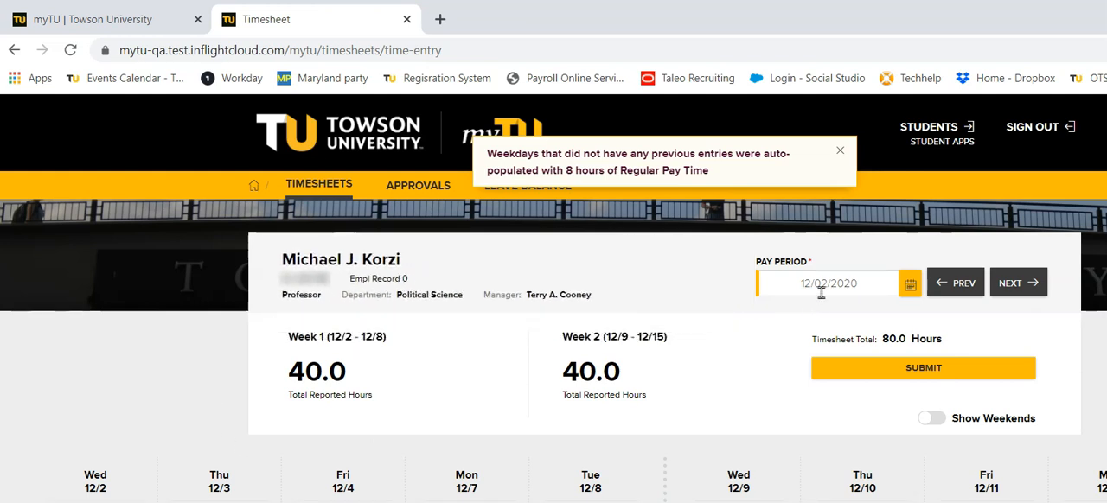
Switch the timesheet back to the 11/18–12/1 pay period.
click(836, 150)
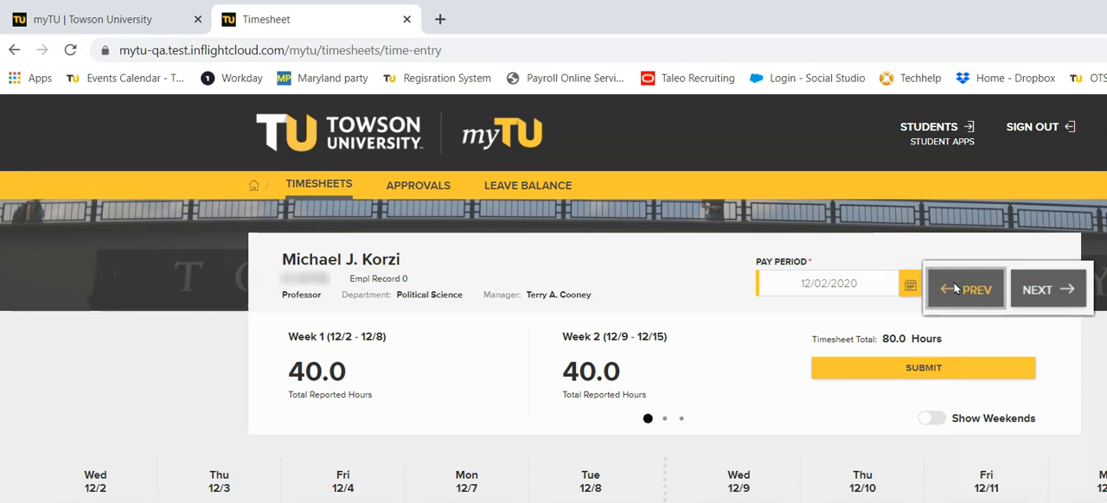
click(966, 289)
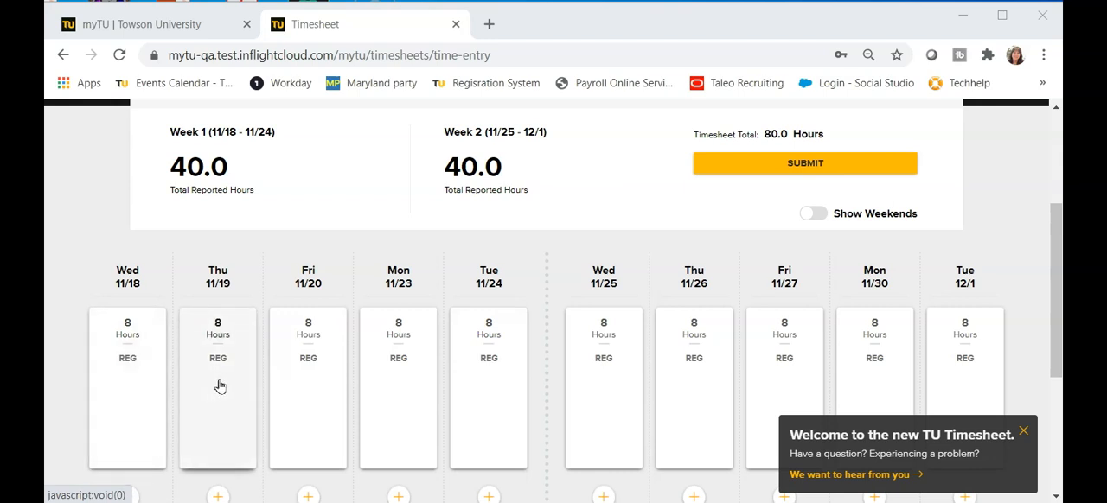
mouse_move(419, 384)
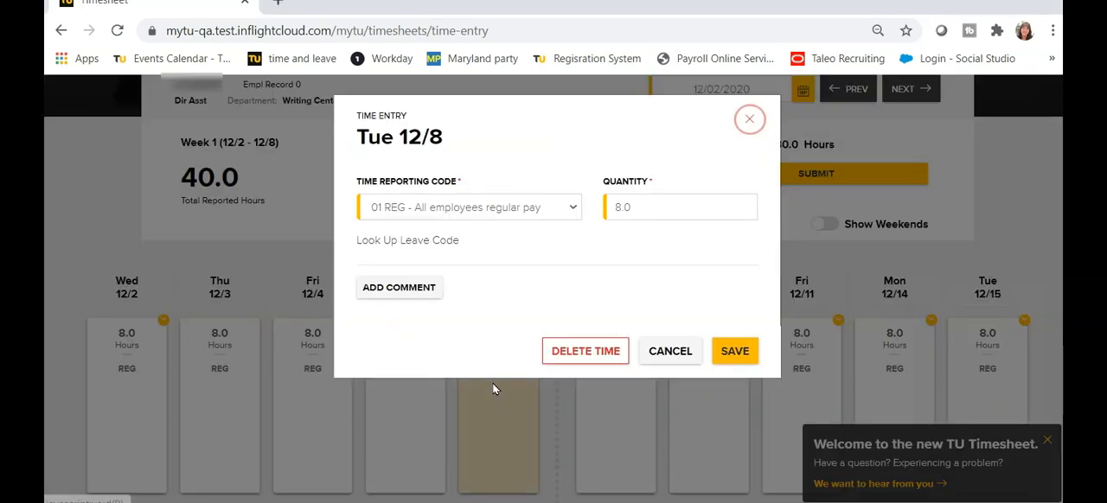
Save 6 hours of 03 PLUSE Personal Leave on Tuesday 12/8.
click(469, 207)
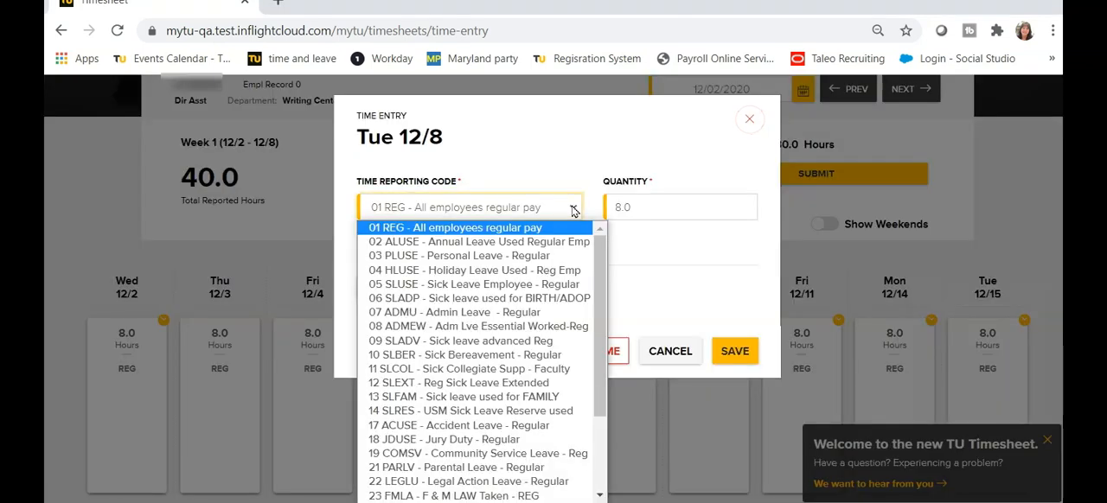
click(468, 255)
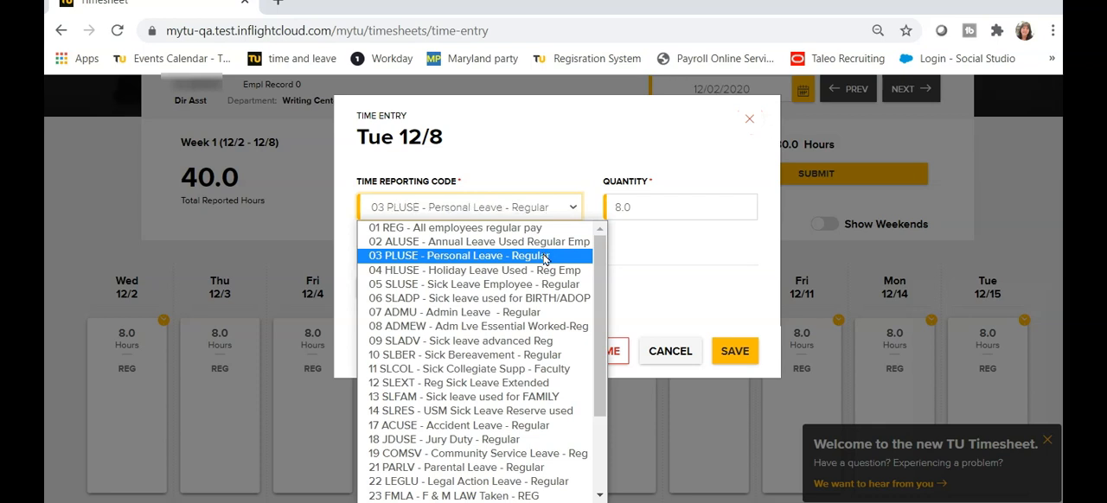
click(469, 255)
text(6)
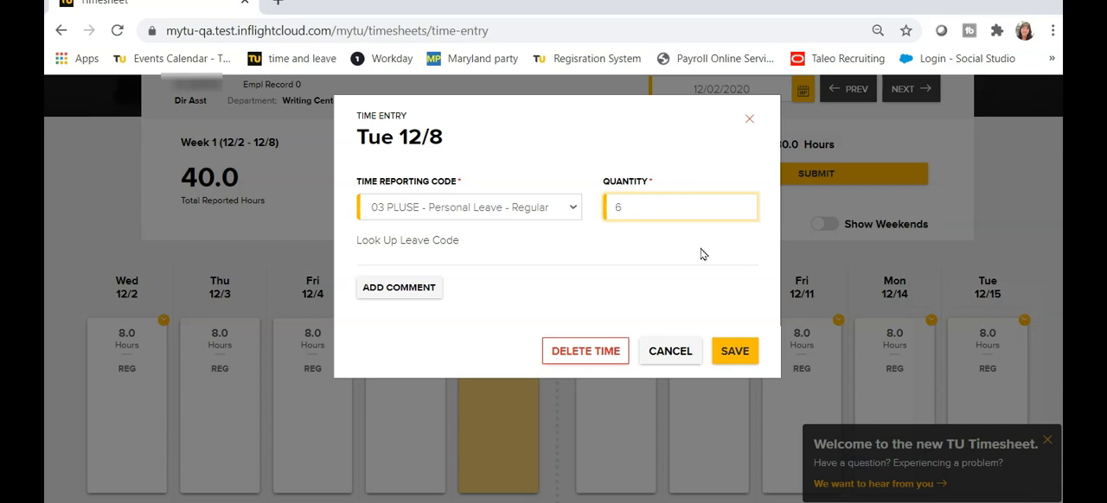
click(735, 351)
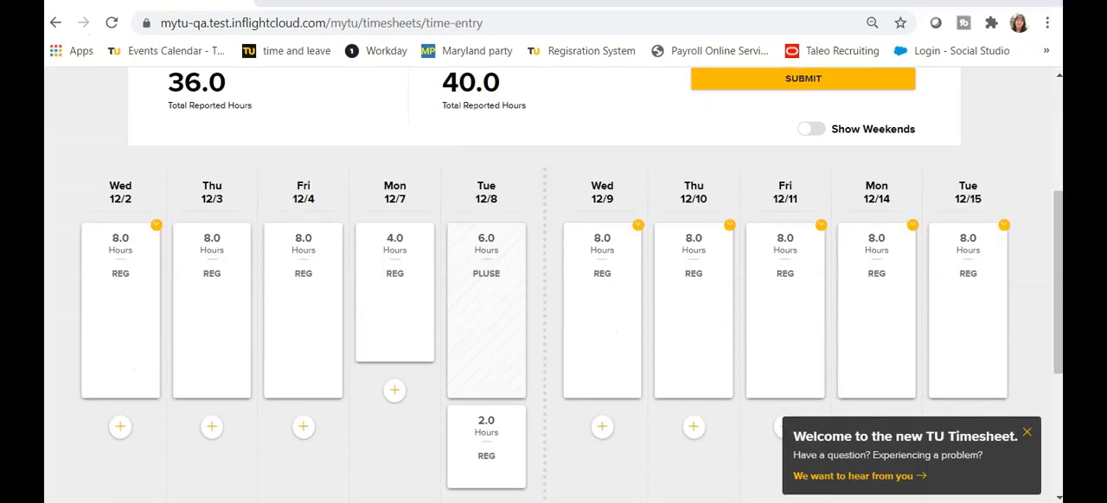
mouse_move(535, 370)
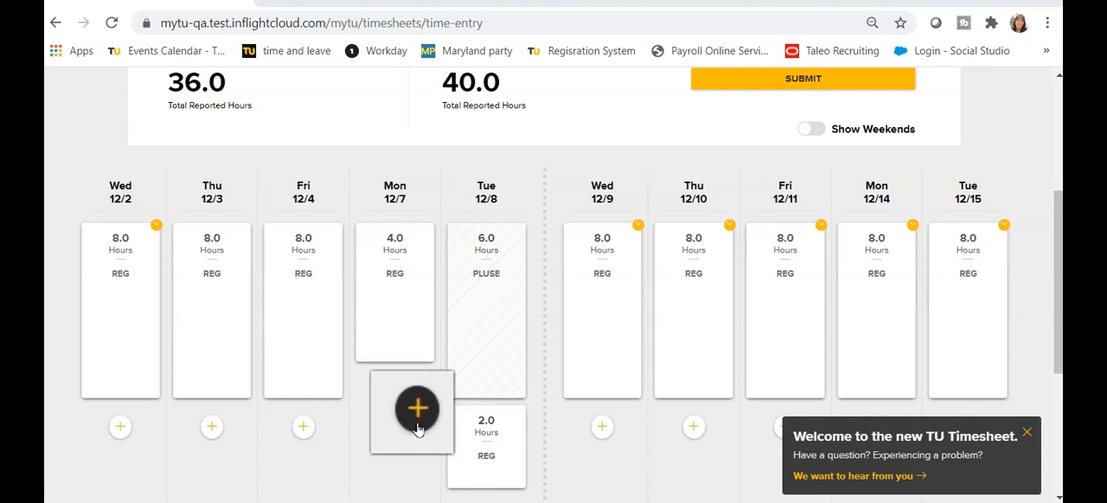
Add a 4-hour 03 PLUSE Personal Leave entry to Monday 12/7.
click(410, 406)
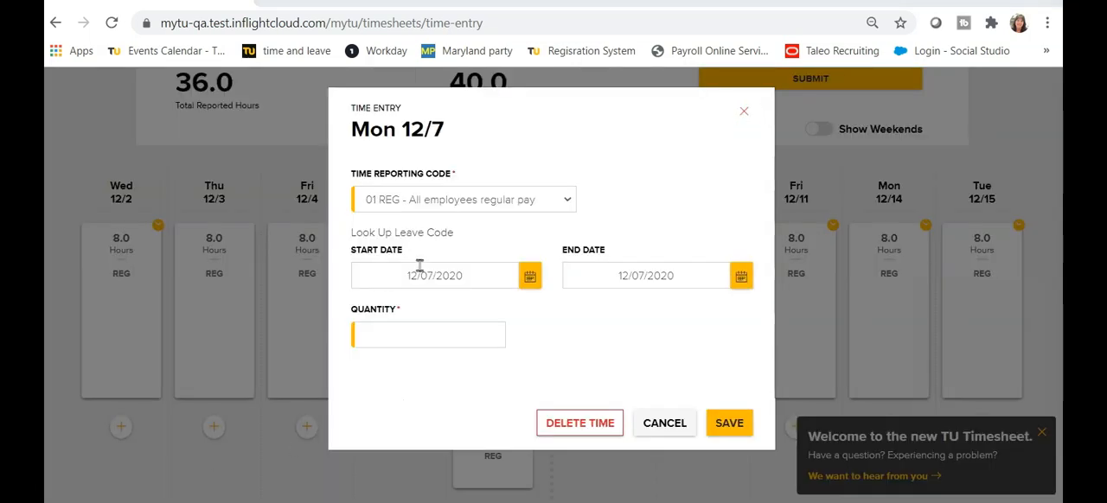
click(463, 199)
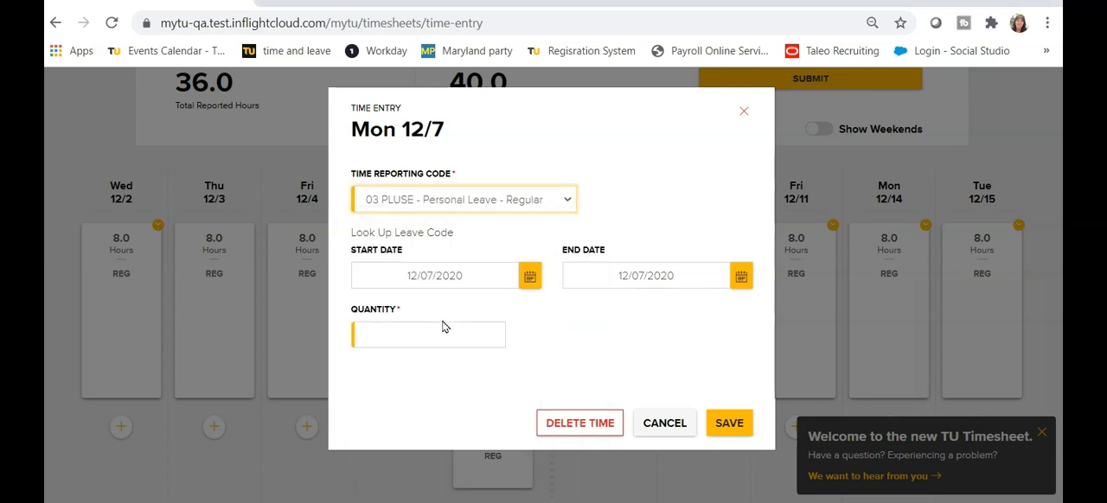
text(4)
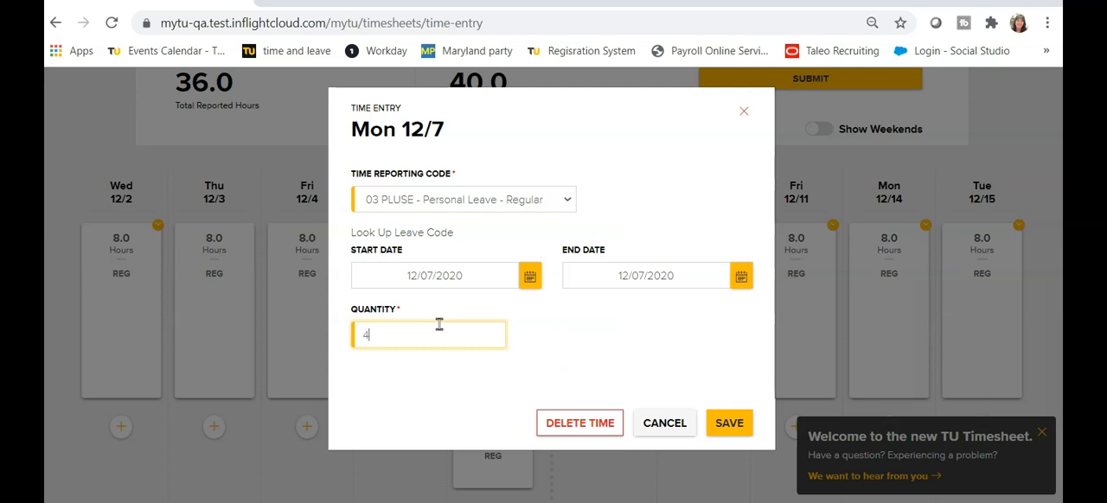
click(729, 423)
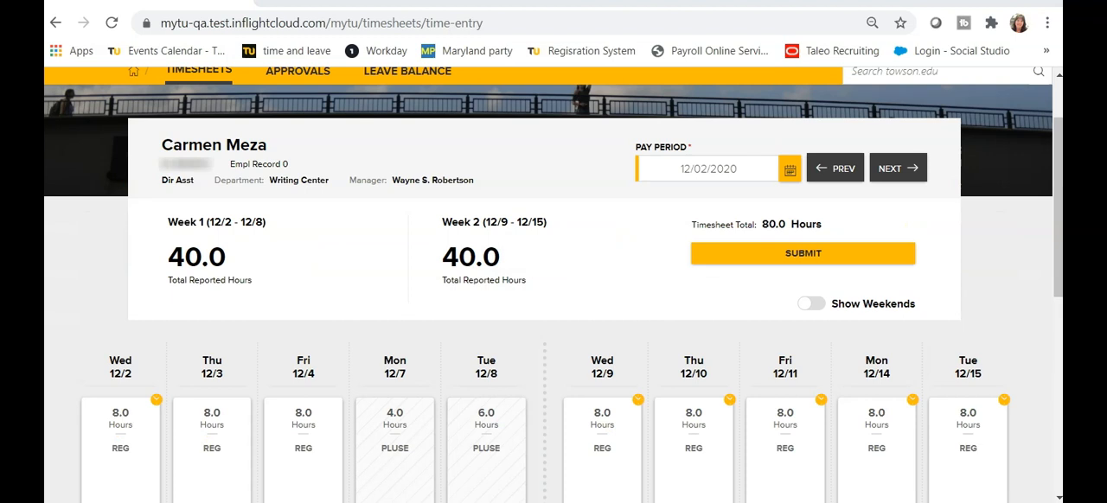
mouse_move(191, 290)
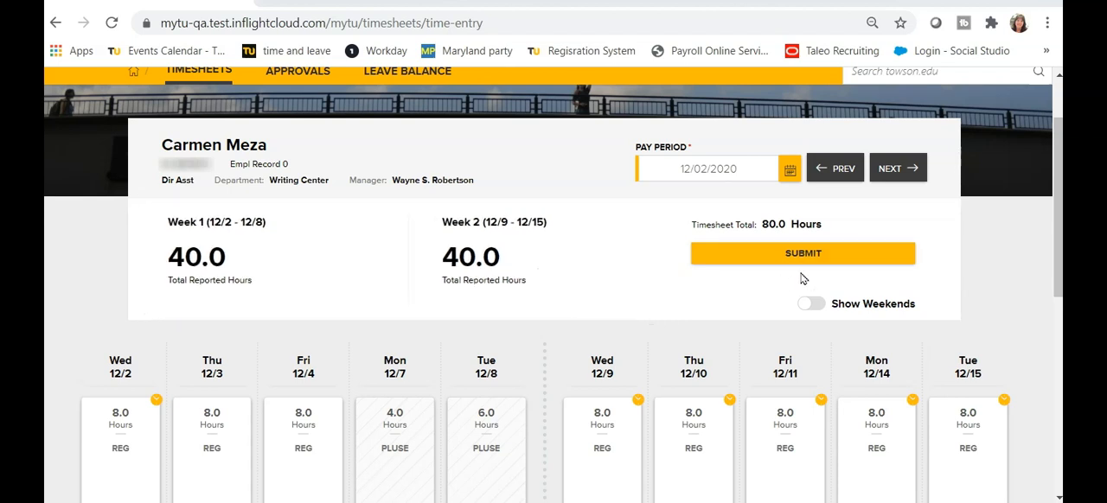
Submit and confirm the 12/2–12/15 timesheet, then check each day's approval marks.
click(803, 252)
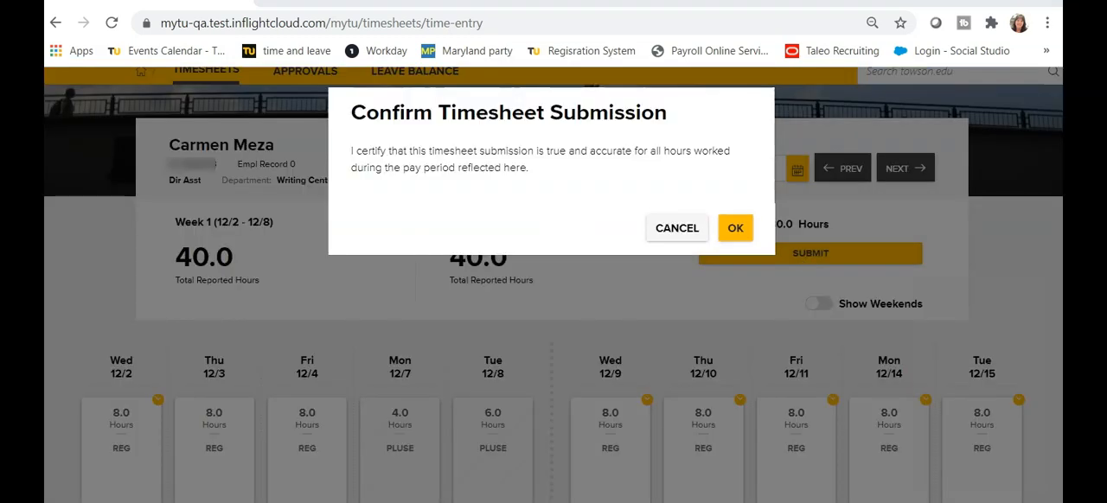
mouse_move(548, 234)
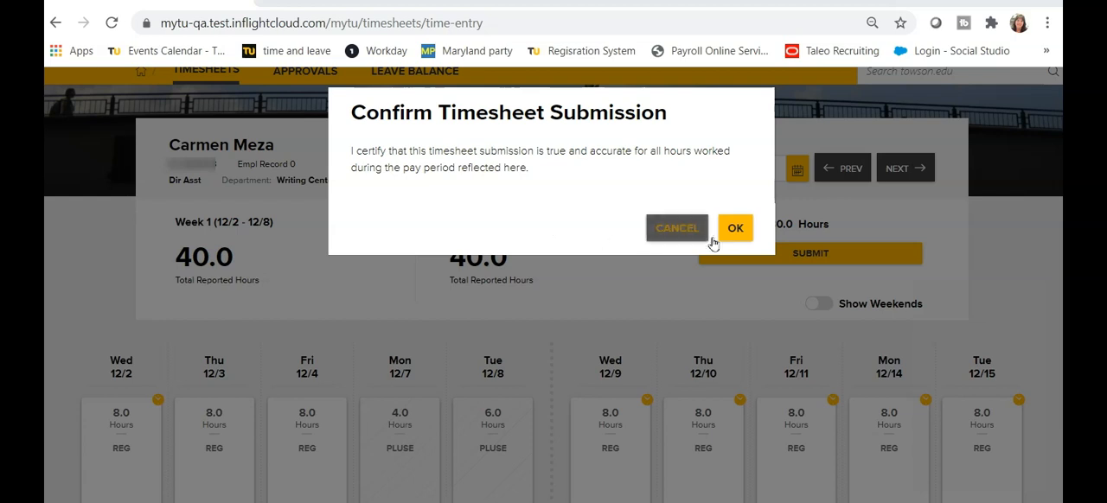
click(735, 228)
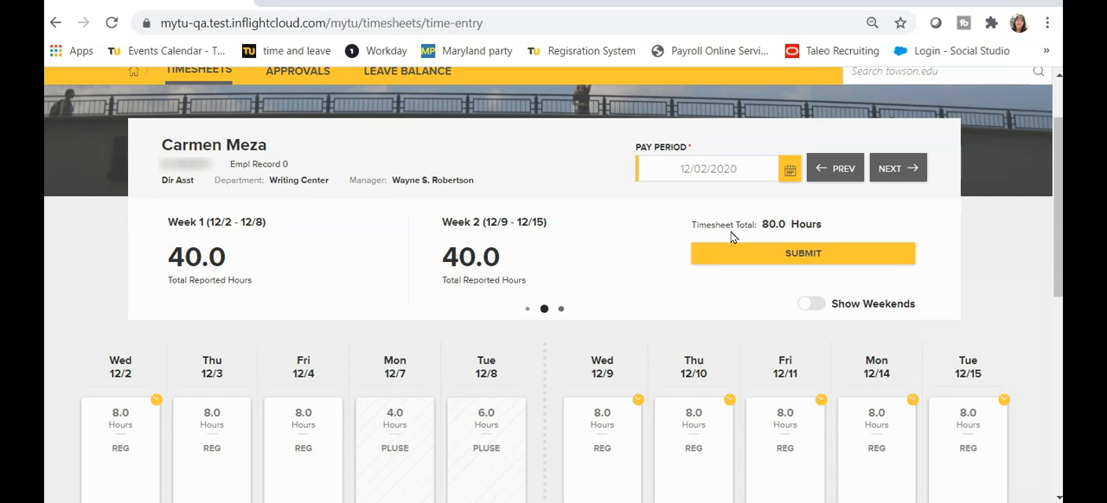
click(802, 254)
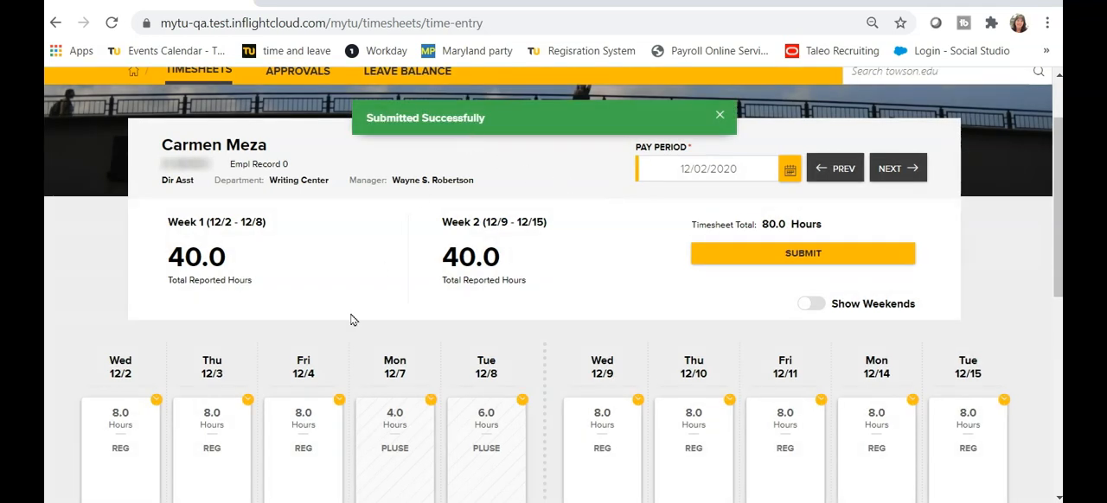
scroll(down, 3)
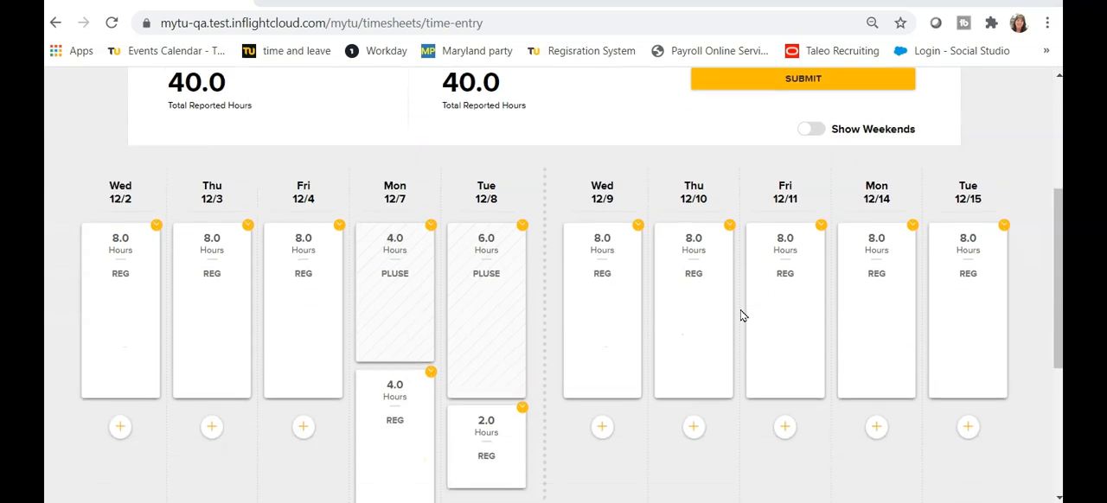
click(156, 226)
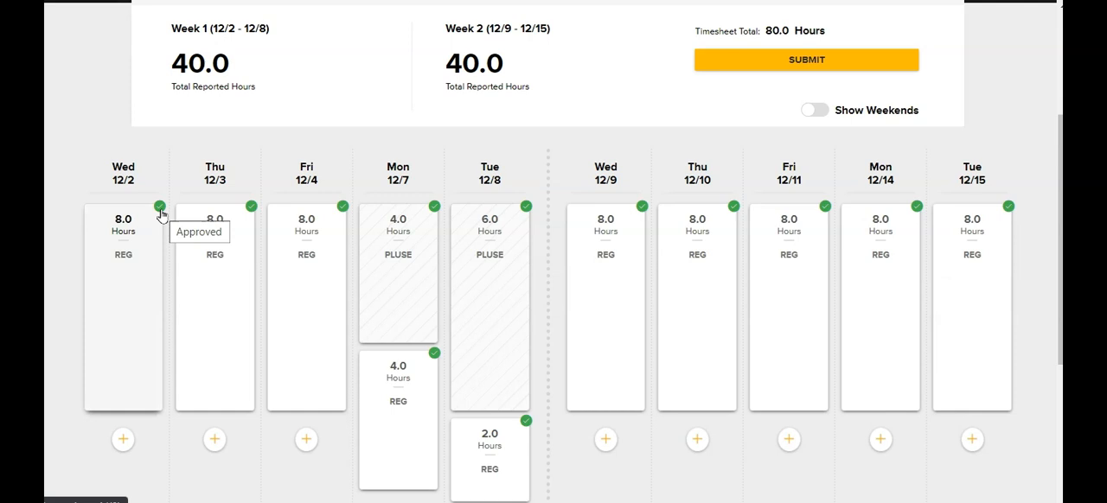
mouse_move(251, 212)
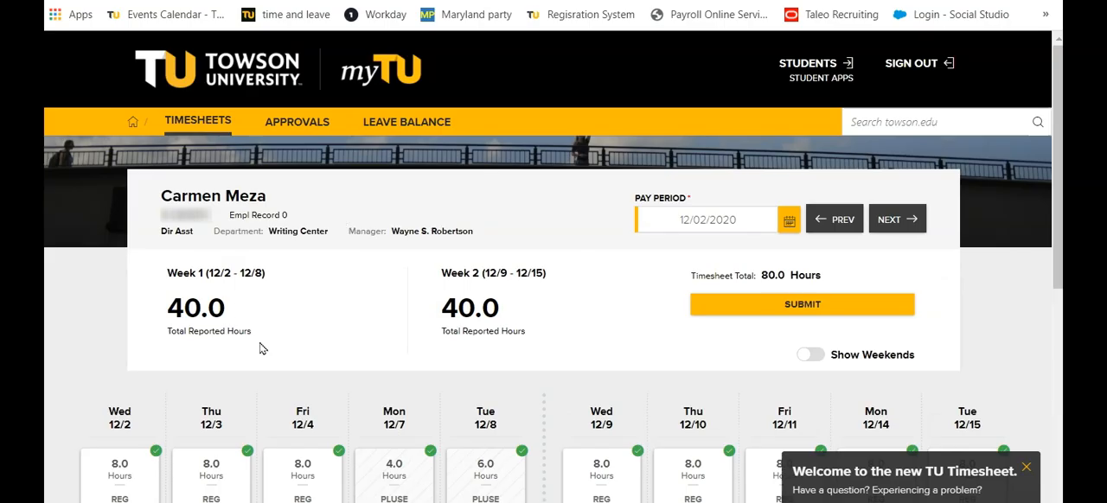
mouse_move(452, 147)
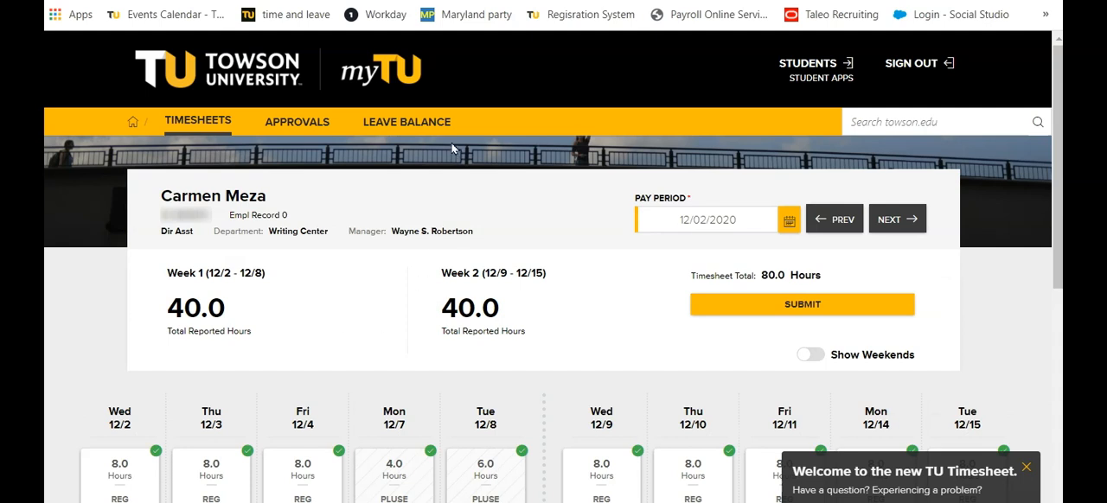
Open Leave Balance: sick 58.02, vacation 107.82, personal 24, holiday 8 hours.
click(407, 121)
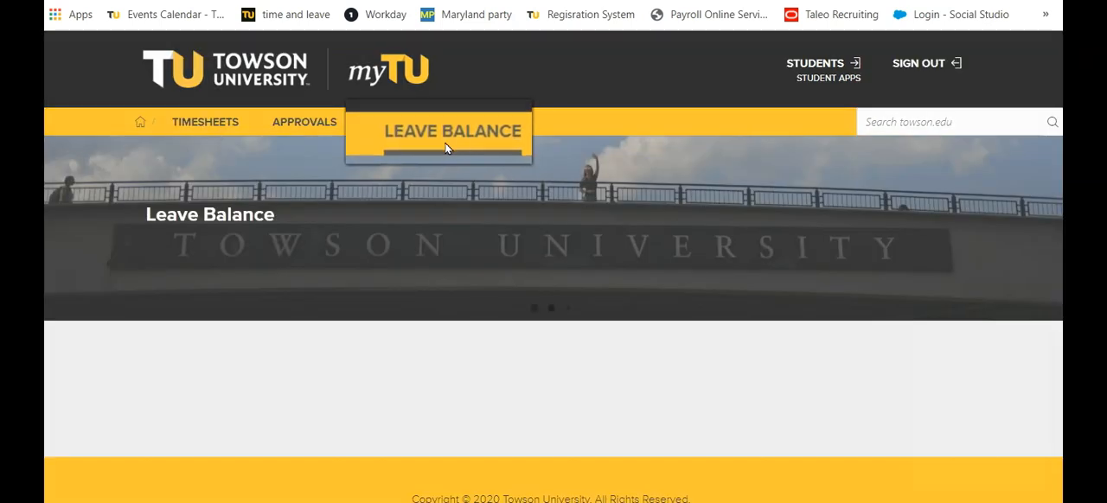
click(455, 131)
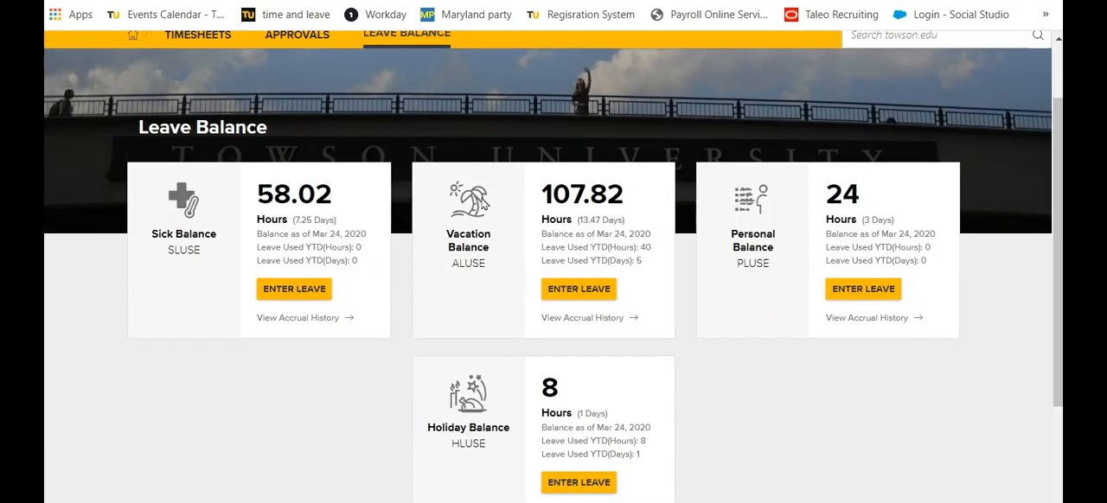
scroll(down, 3)
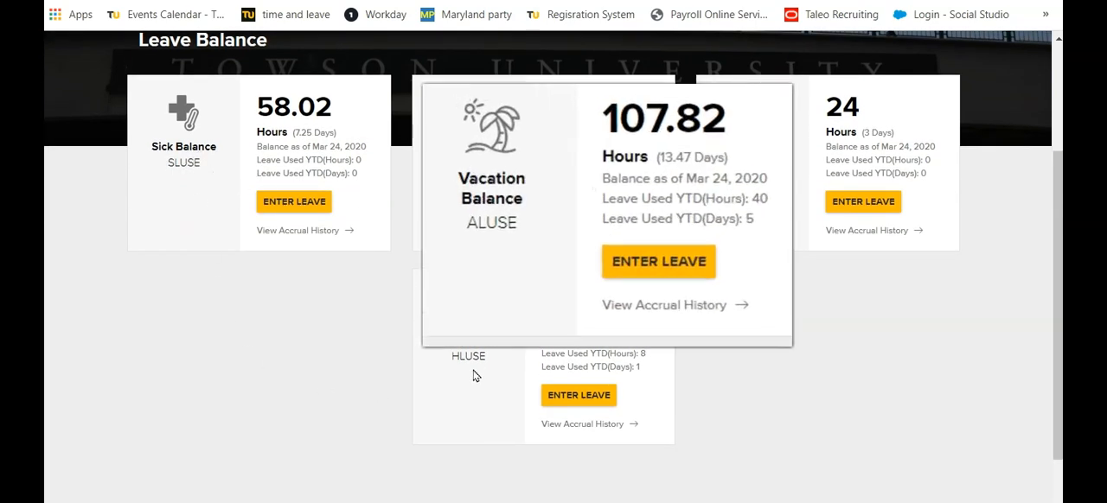
mouse_move(369, 263)
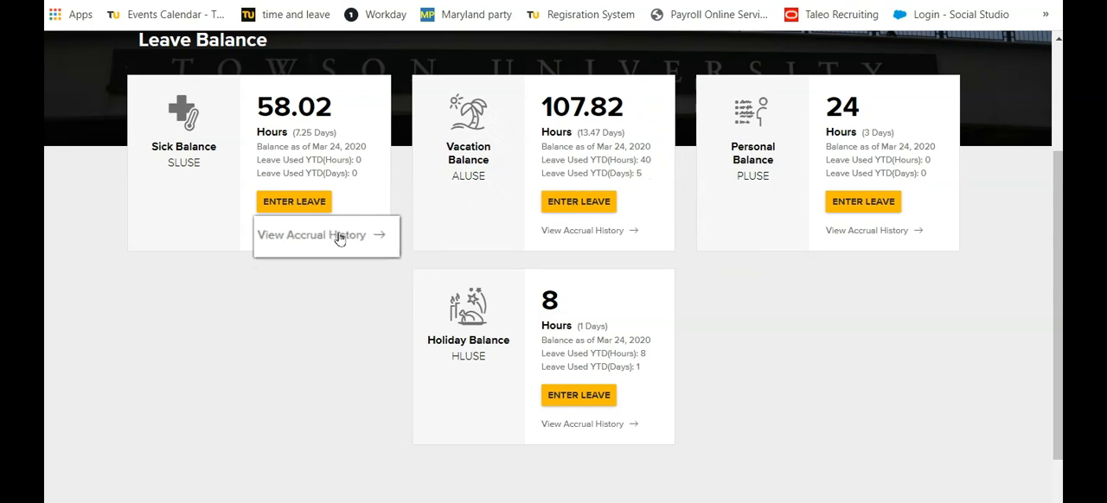
click(314, 234)
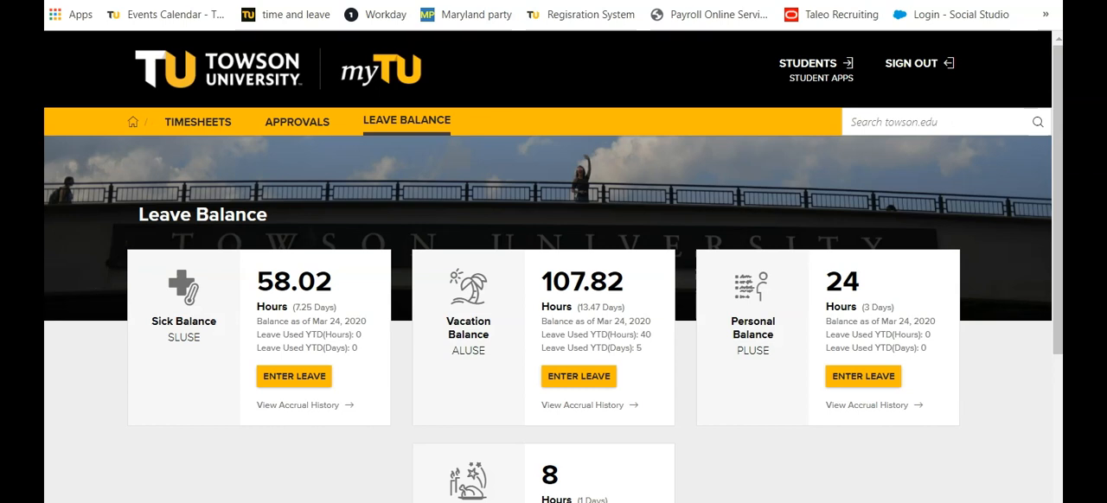
mouse_move(531, 397)
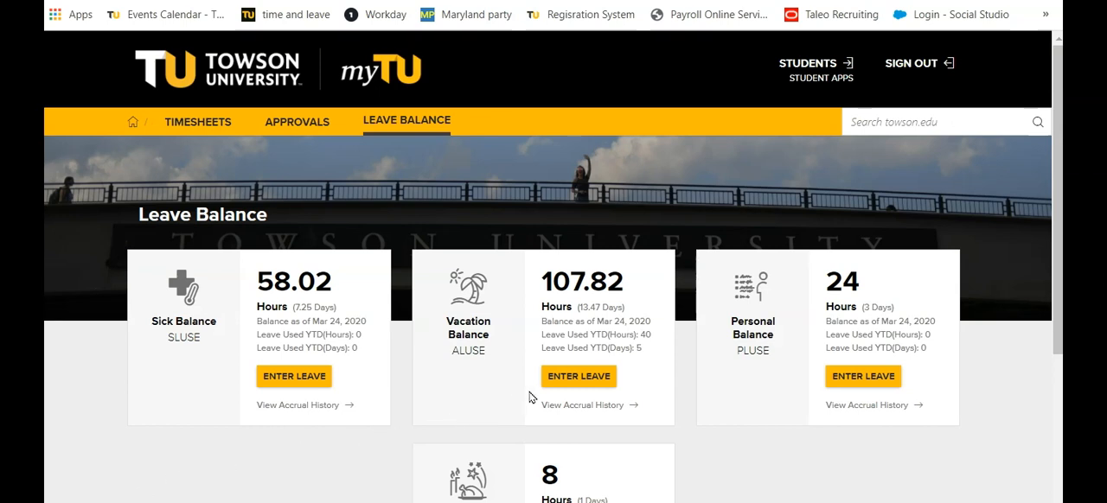
mouse_move(588, 394)
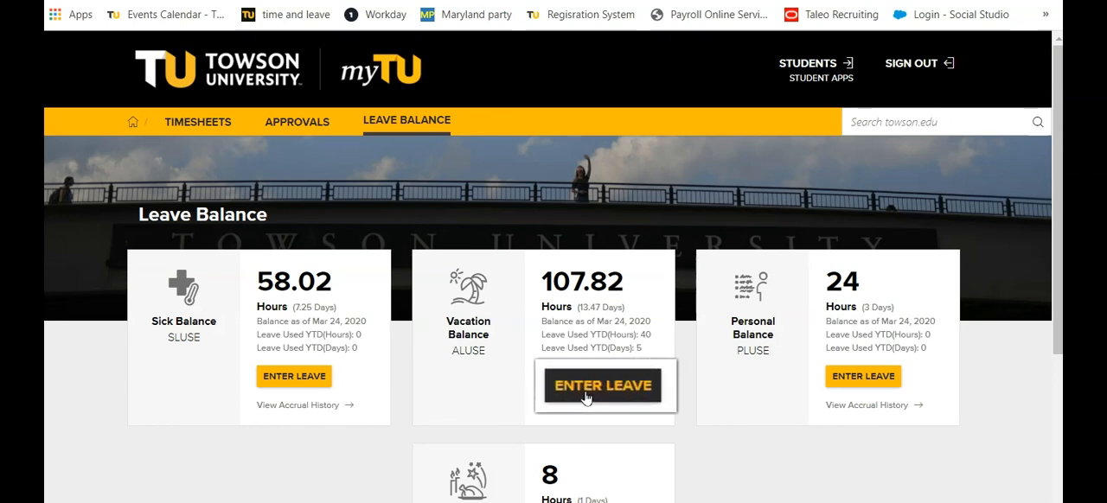
Save 8 hours of annual leave for 12/07/2020, then sign out of myTU.
click(602, 385)
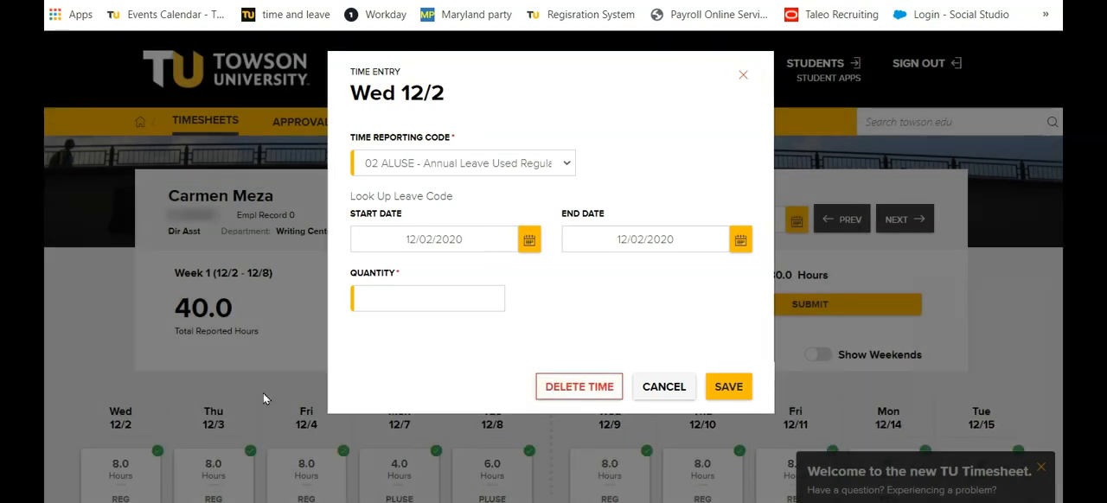
click(433, 238)
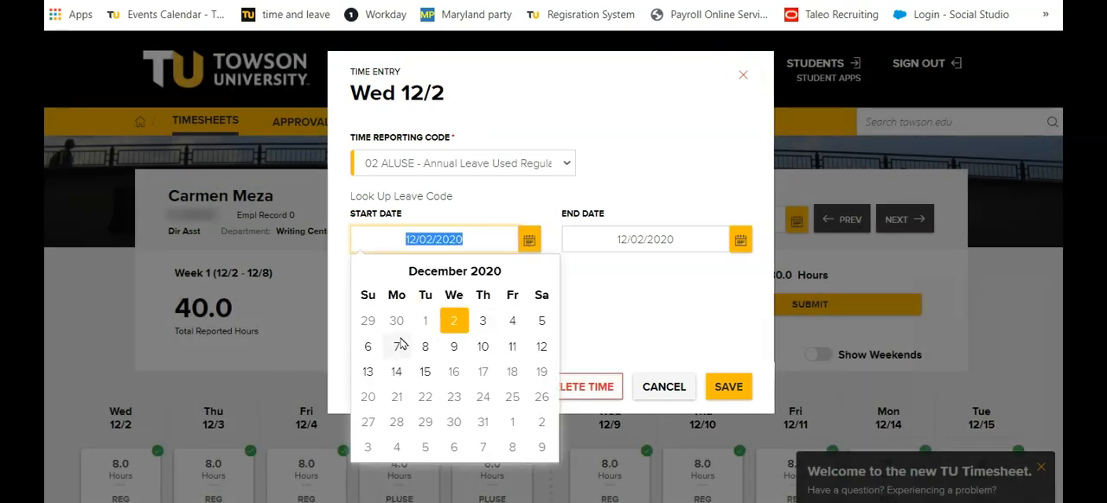
click(396, 346)
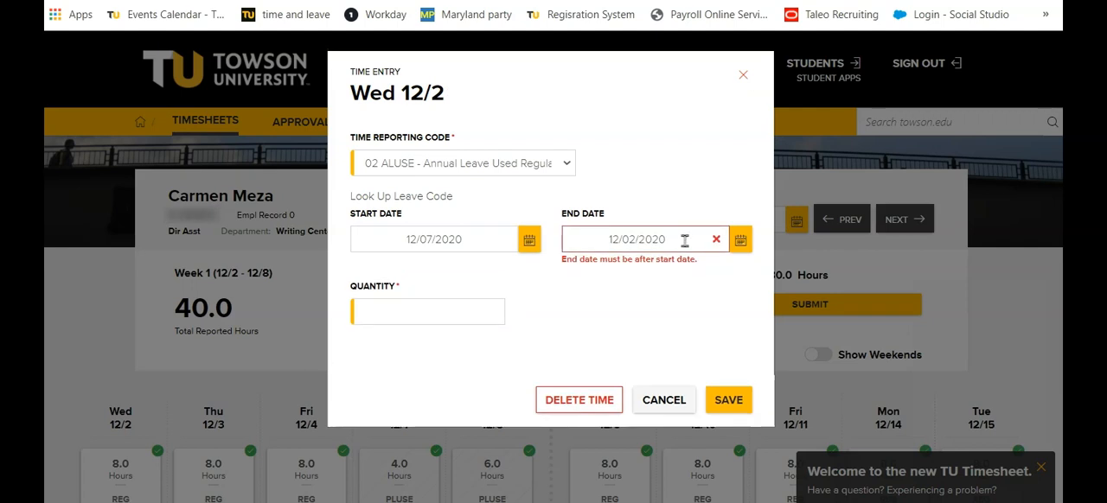
click(638, 239)
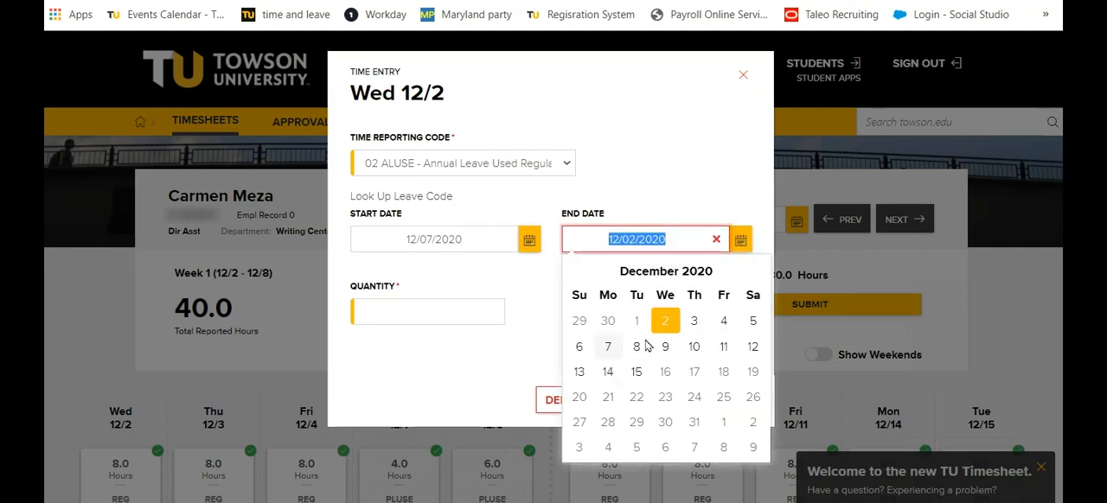
click(607, 346)
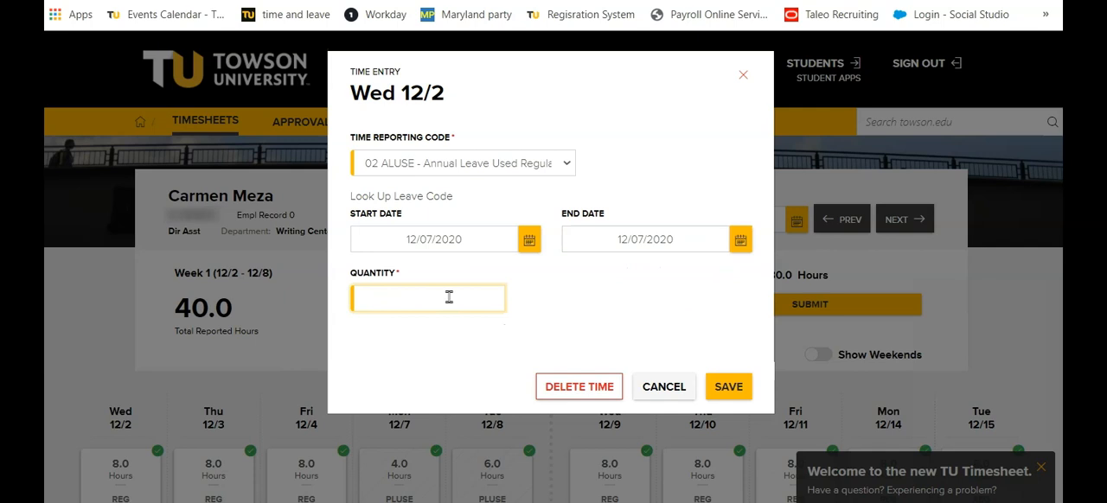
text(8)
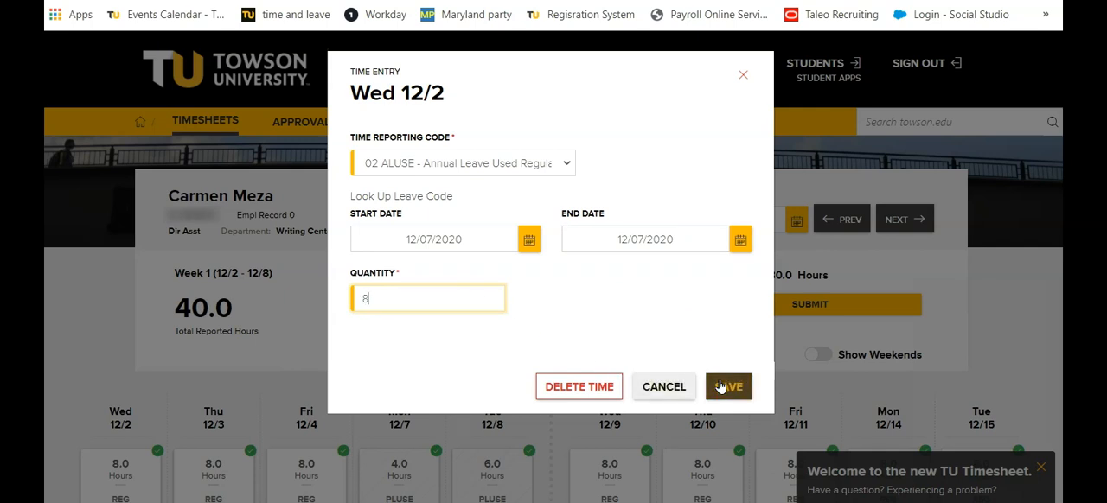
click(728, 386)
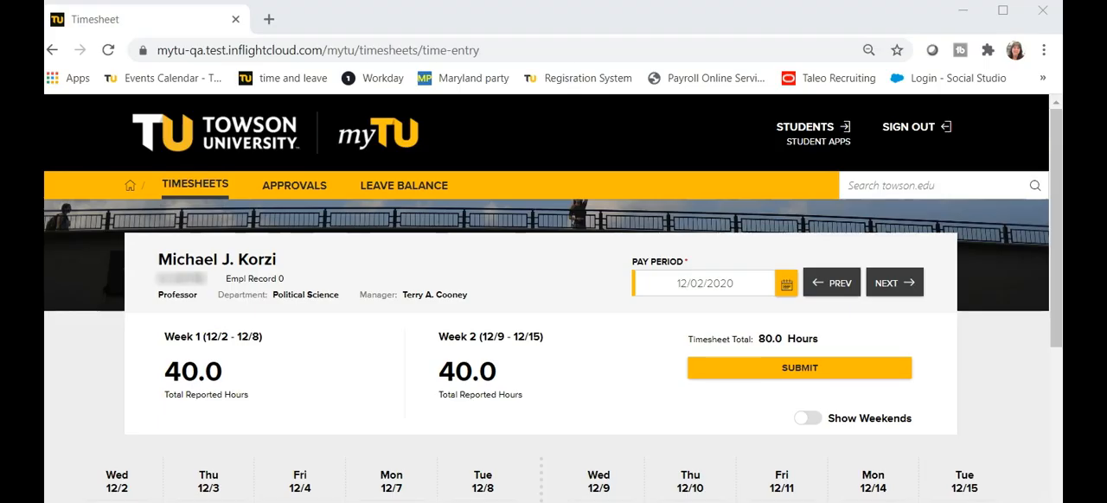
mouse_move(907, 134)
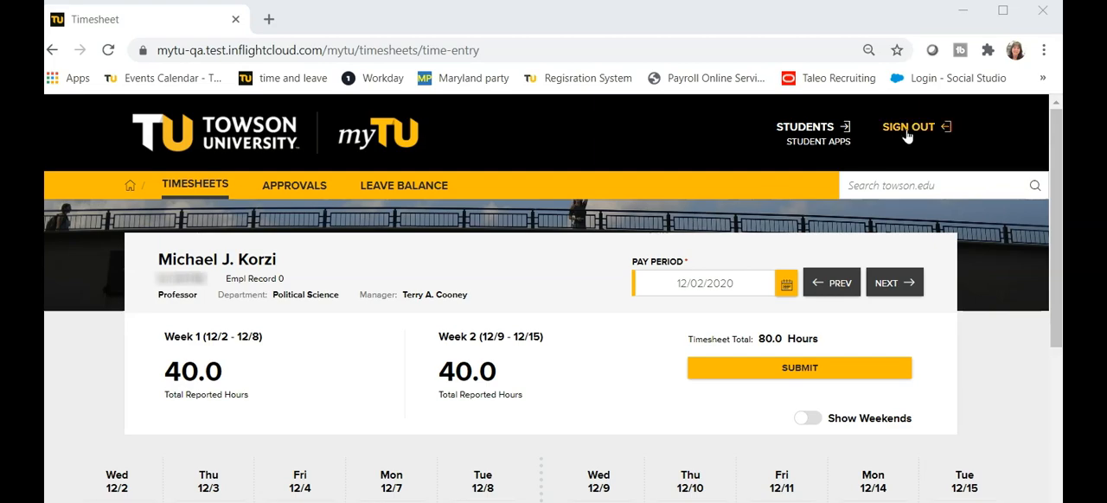
click(910, 127)
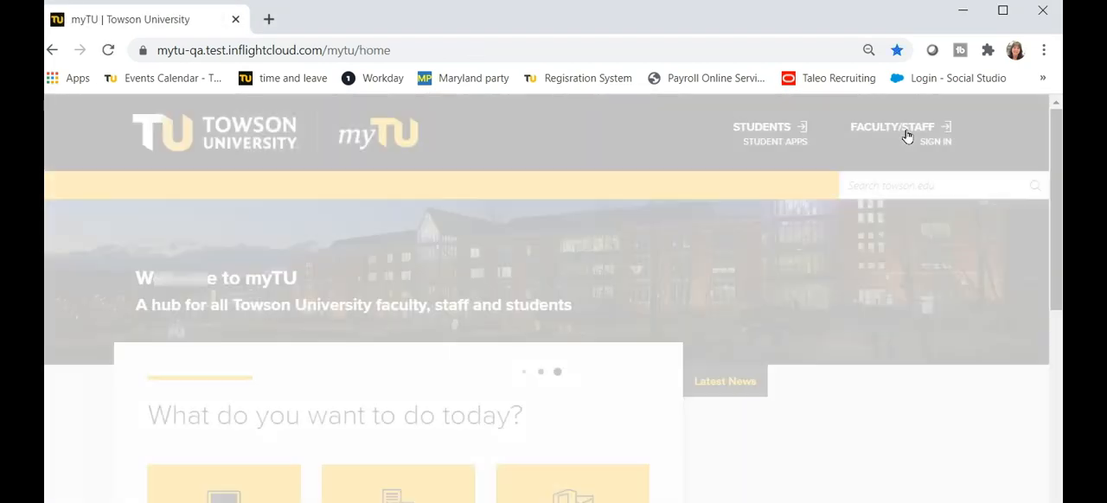